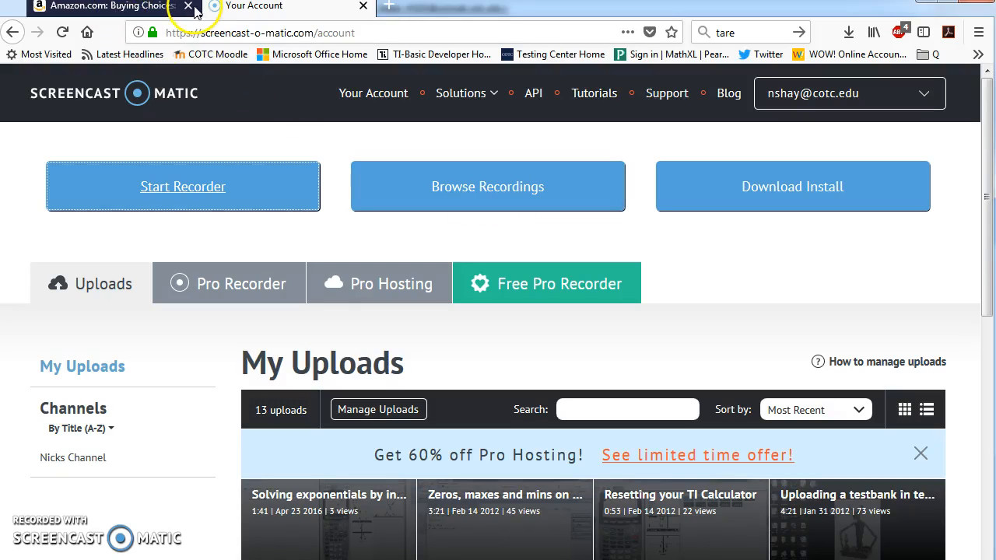
- Open the MathXL instructions PDF showing the MATH-130 Online SP18 Course ID
{"action": "left_click", "coordinate": [187, 5]}
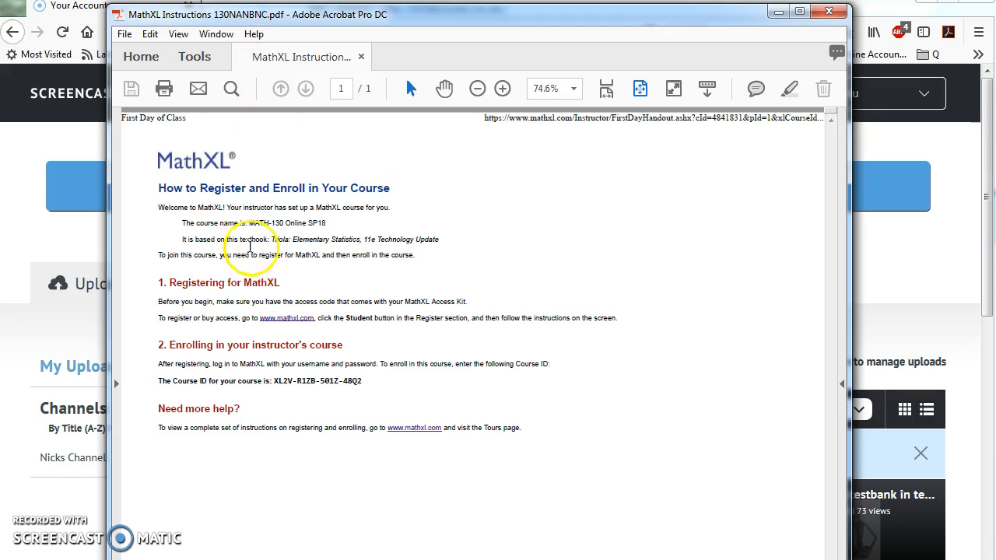
{"action": "mouse_move", "coordinate": [259, 302]}
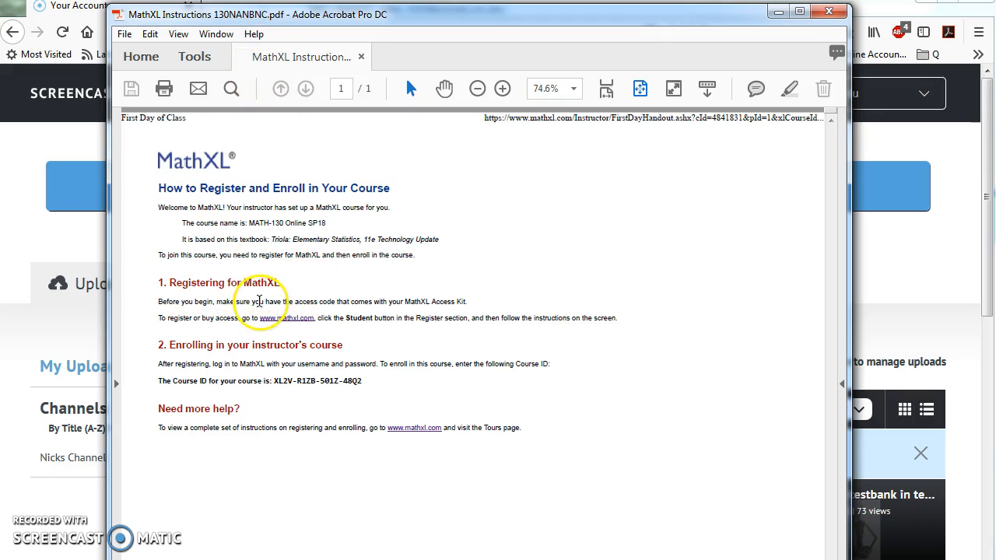
{"action": "mouse_move", "coordinate": [287, 317]}
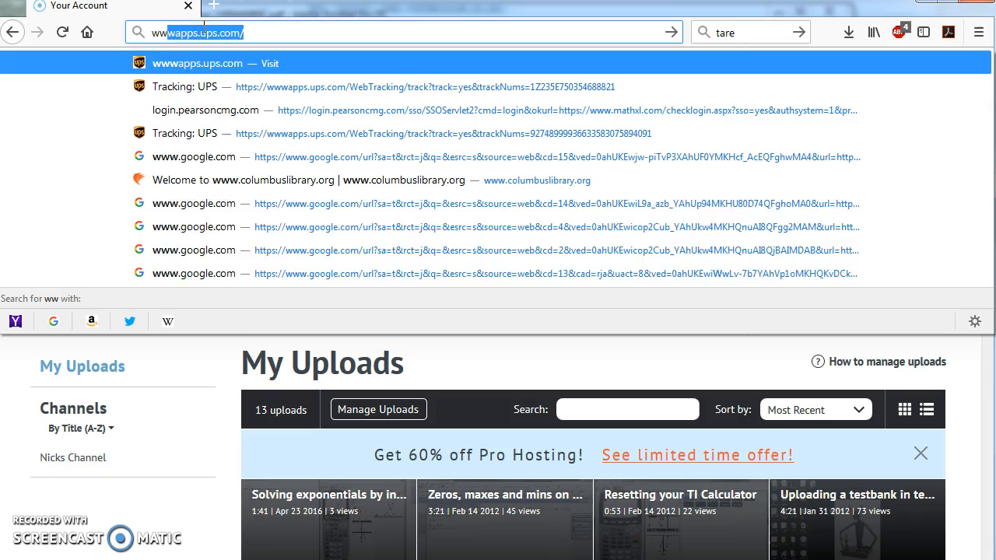
{"action": "type", "text": "www.mathxl.com/"}
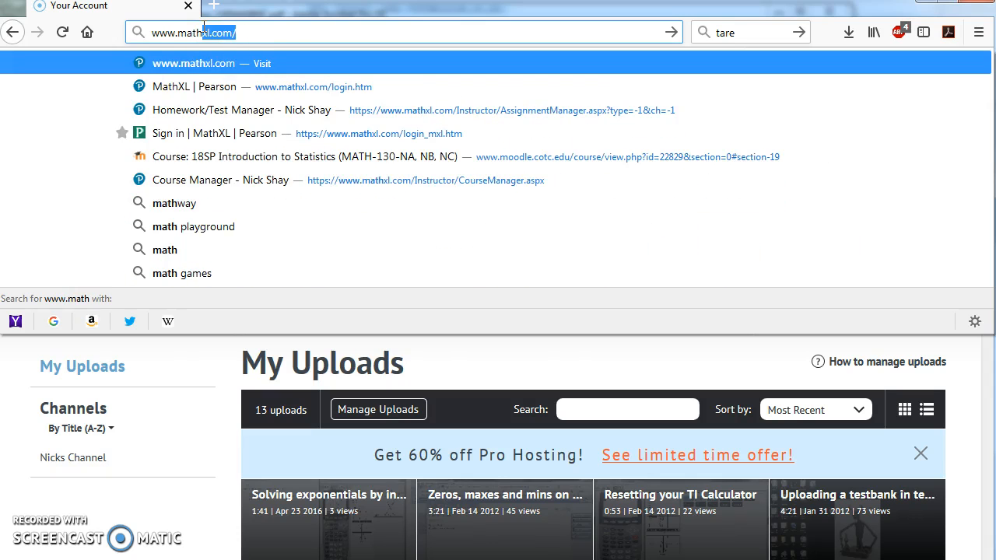
{"action": "left_click", "coordinate": [193, 63]}
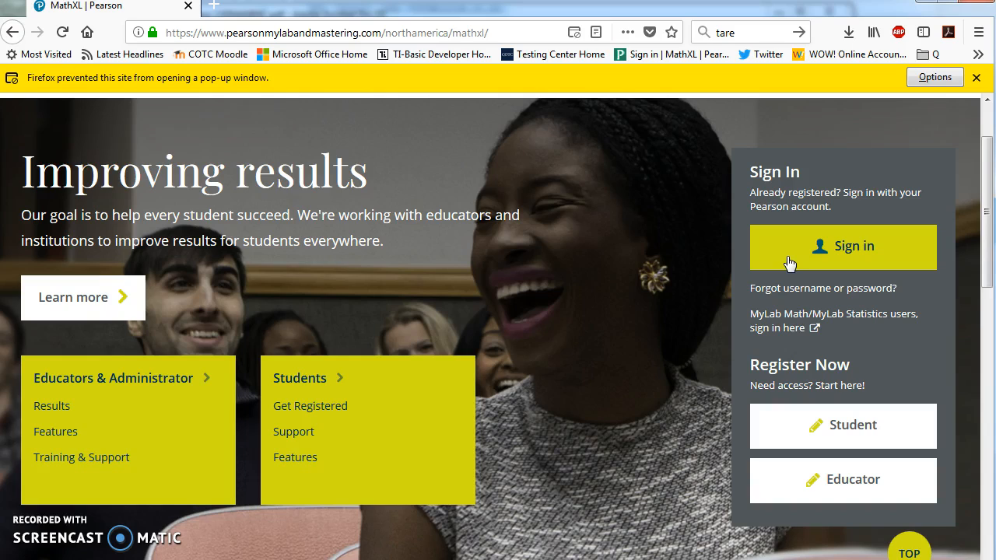
{"action": "mouse_move", "coordinate": [784, 258]}
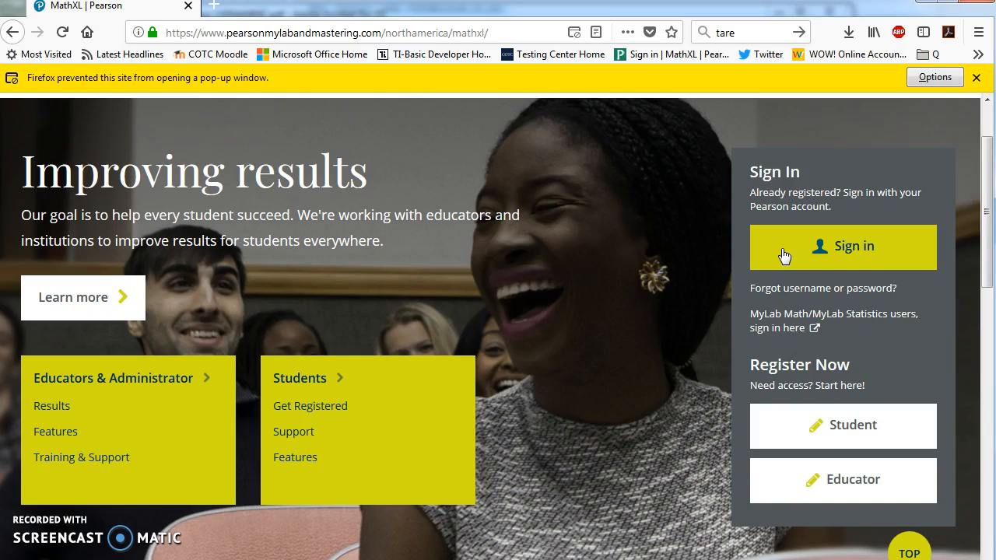
{"action": "mouse_move", "coordinate": [788, 255]}
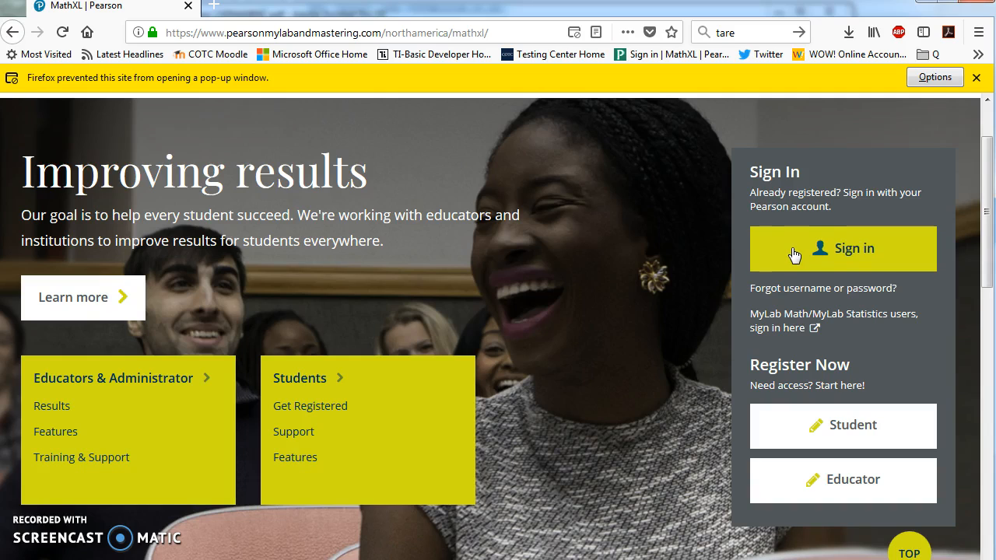
{"action": "left_click", "coordinate": [842, 248]}
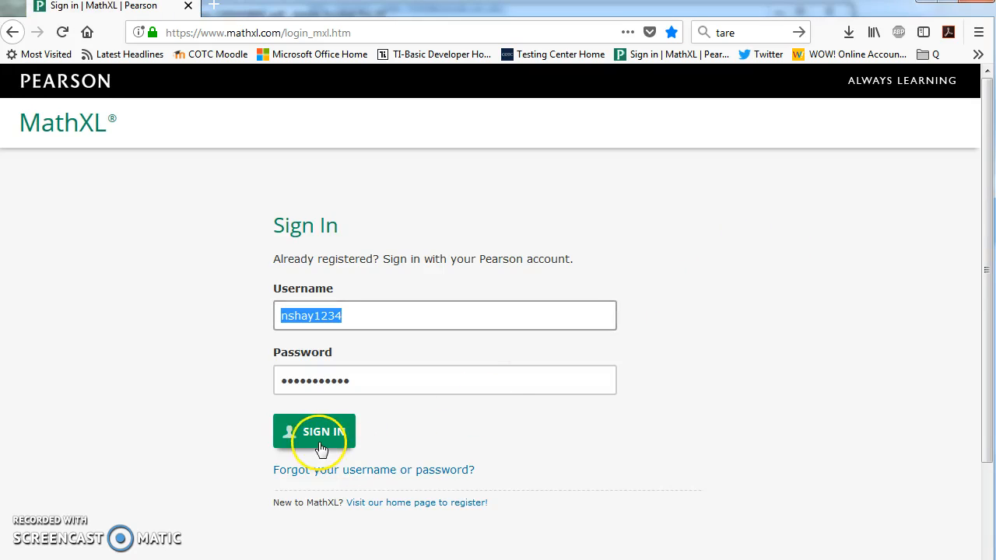
{"action": "left_click", "coordinate": [313, 431]}
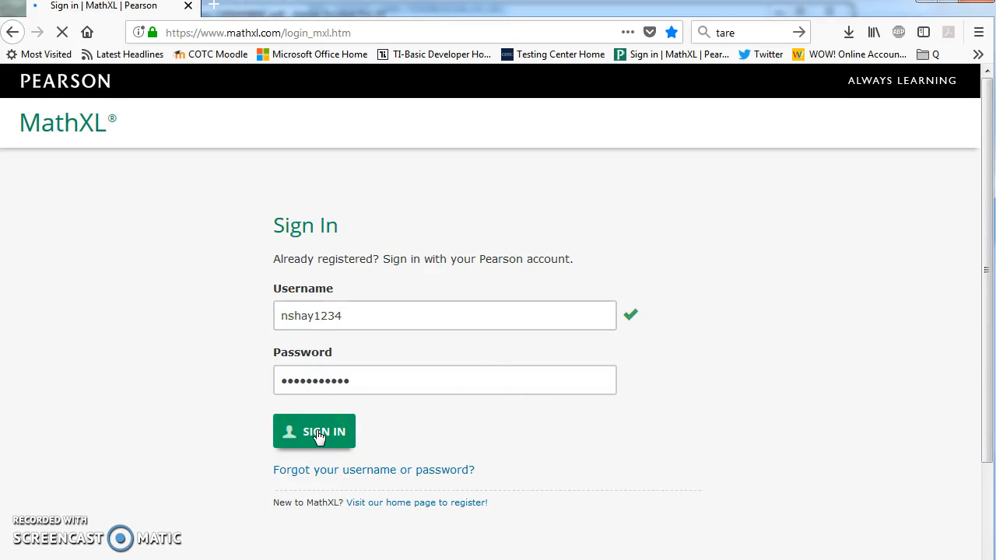
{"action": "left_click", "coordinate": [314, 430]}
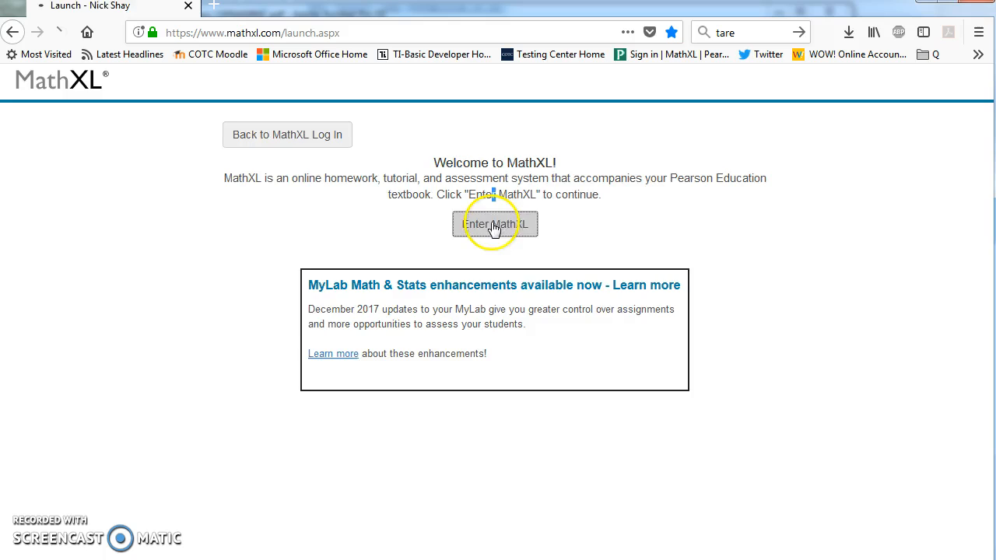
{"action": "left_click", "coordinate": [494, 224]}
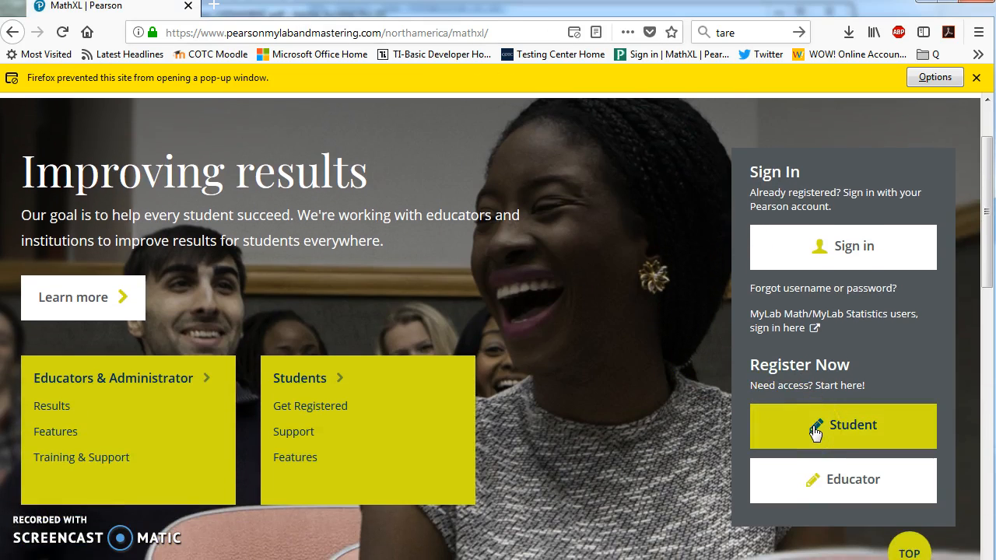
- Start registering as a Student and proceed to the registration form
{"action": "left_click", "coordinate": [842, 426]}
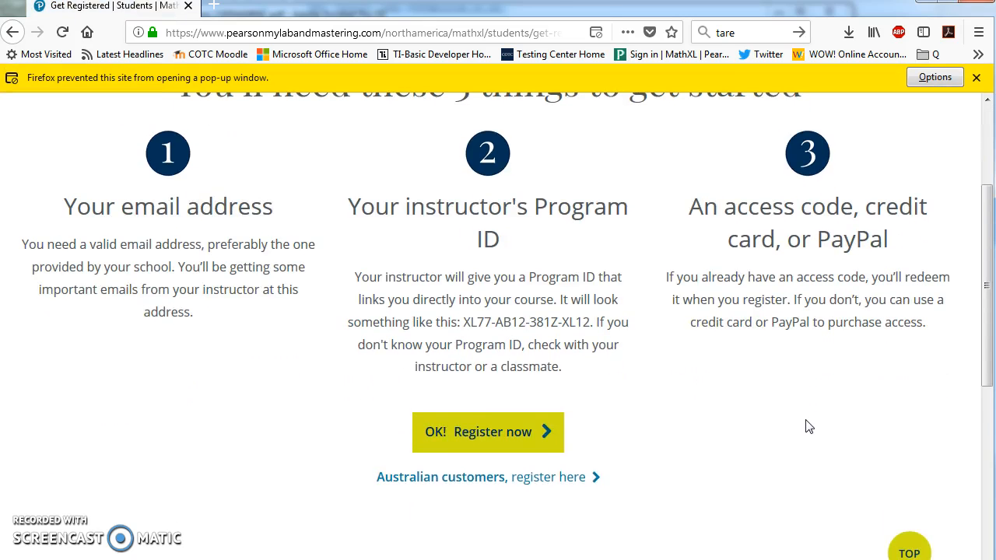
{"action": "left_click", "coordinate": [487, 432]}
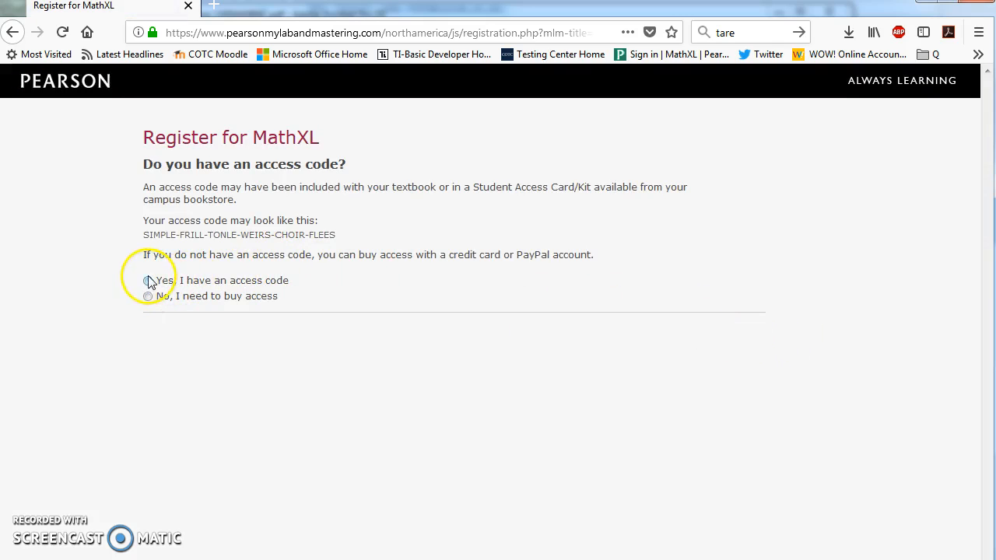
- Answer Yes to having an access code and continue to access selection
{"action": "left_click", "coordinate": [147, 280]}
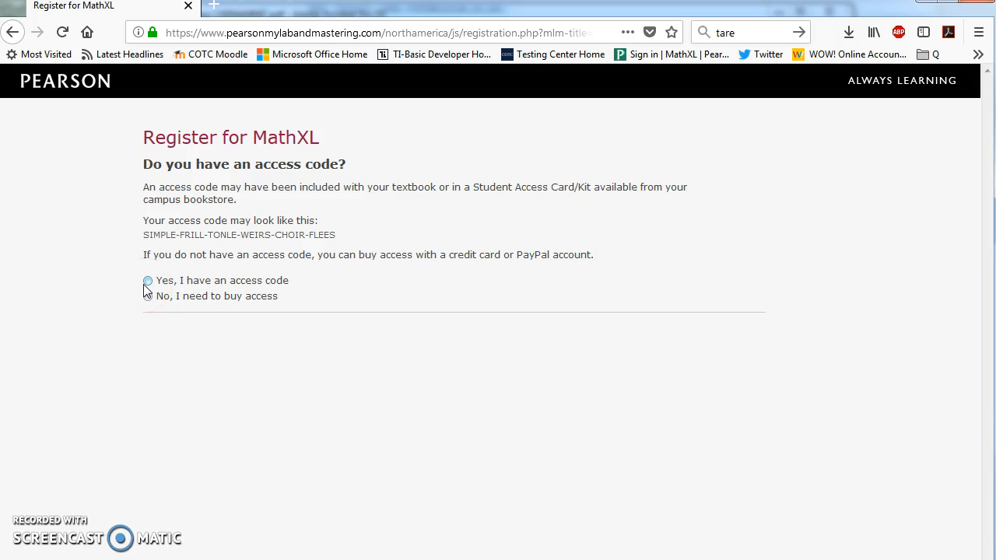
{"action": "mouse_move", "coordinate": [175, 249]}
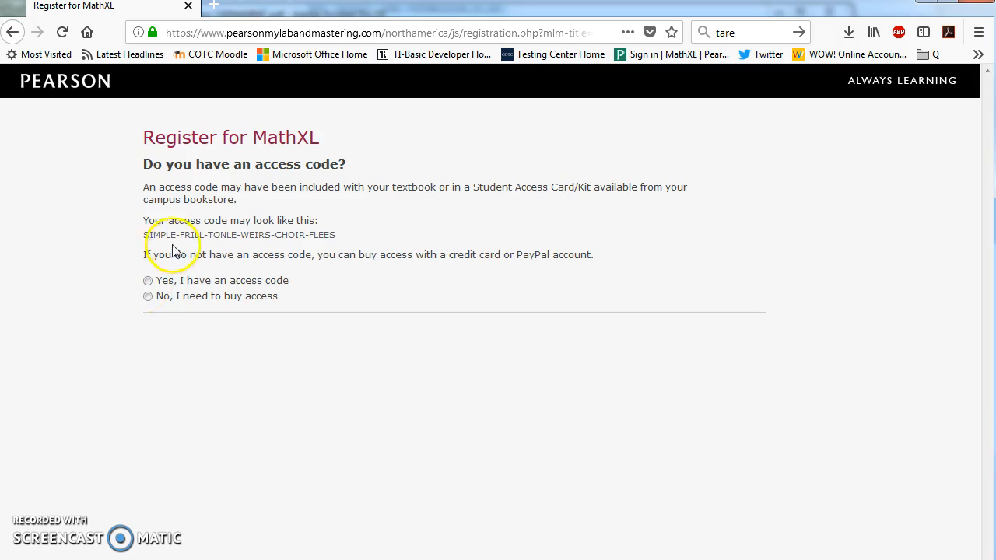
{"action": "left_click_drag", "start_coordinate": [143, 235], "coordinate": [346, 234]}
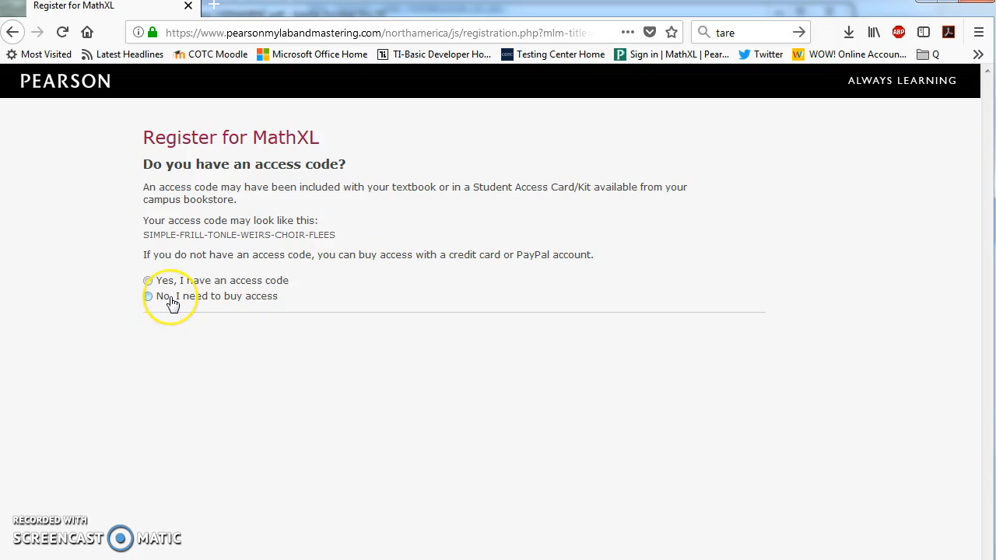
{"action": "left_click", "coordinate": [148, 297]}
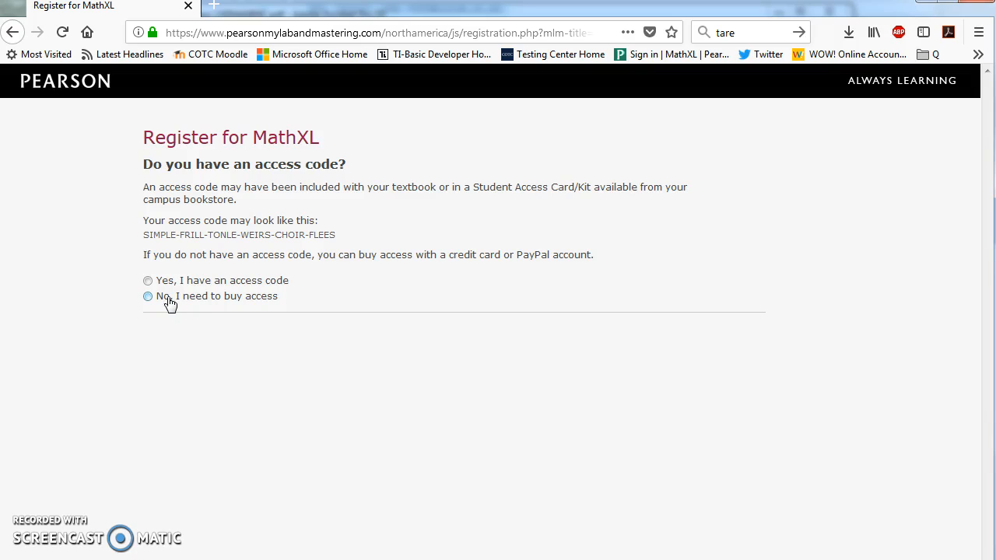
{"action": "left_click", "coordinate": [147, 296]}
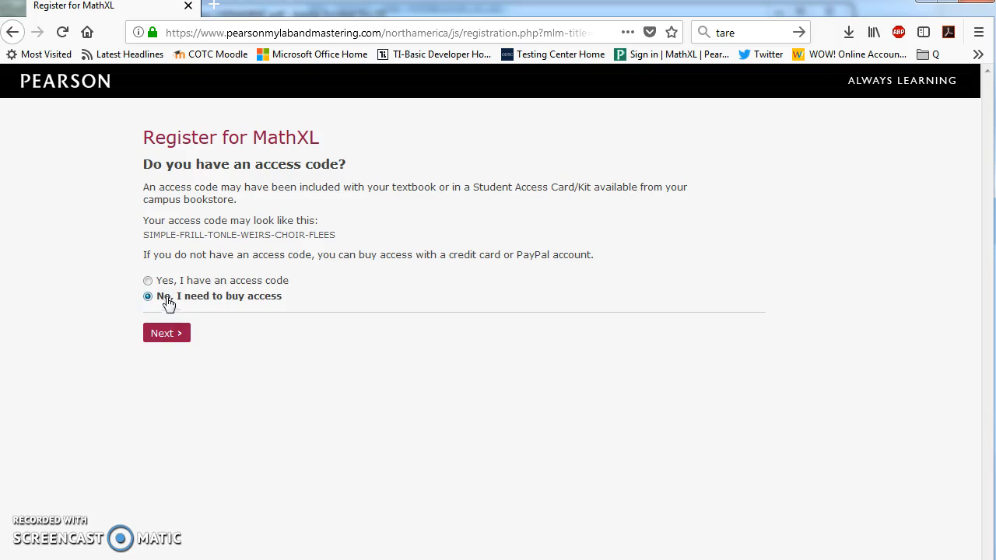
{"action": "left_click", "coordinate": [147, 280]}
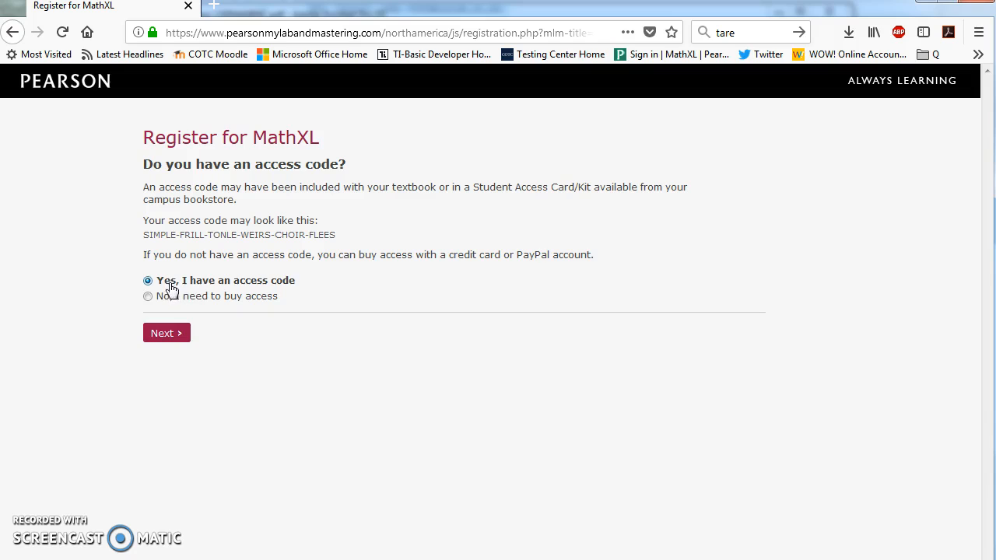
{"action": "left_click", "coordinate": [166, 333]}
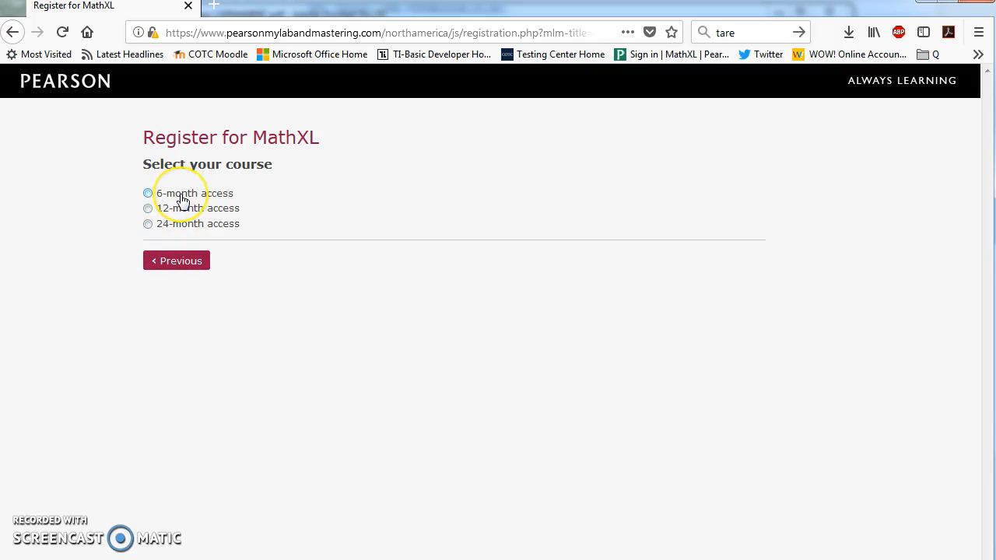
- Choose 6-month access and continue to the license agreement
{"action": "left_click", "coordinate": [147, 193]}
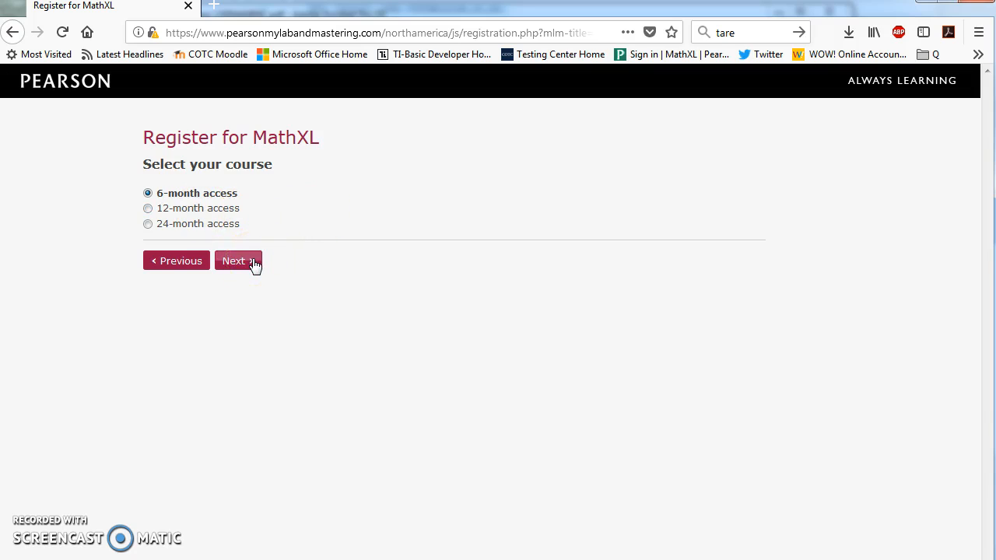
{"action": "mouse_move", "coordinate": [192, 216]}
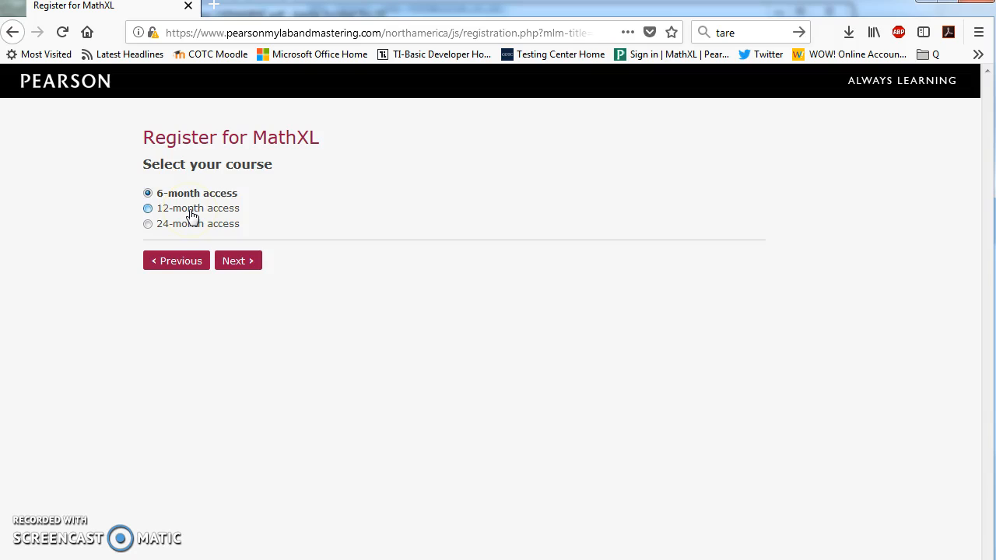
{"action": "left_click", "coordinate": [147, 207]}
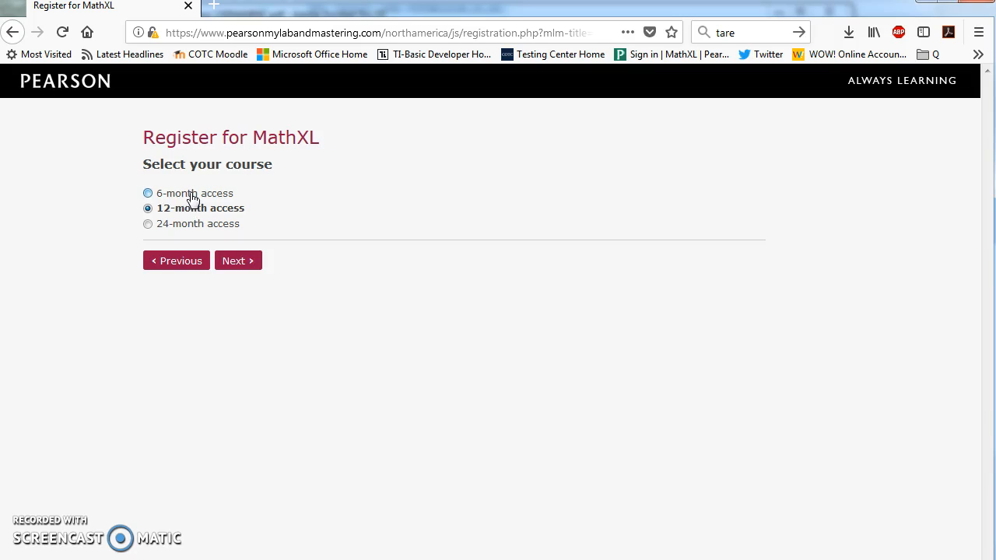
{"action": "left_click", "coordinate": [147, 193]}
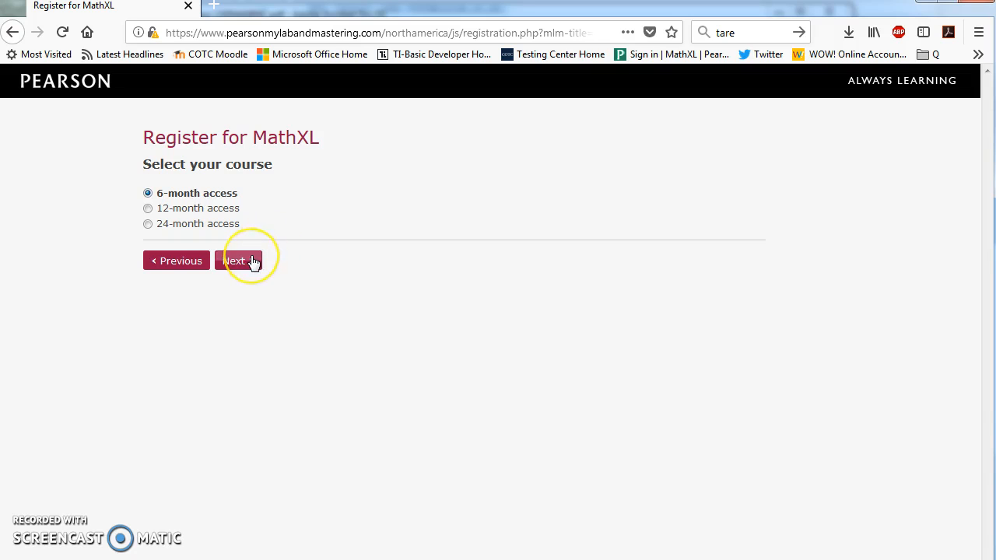
{"action": "left_click", "coordinate": [238, 260]}
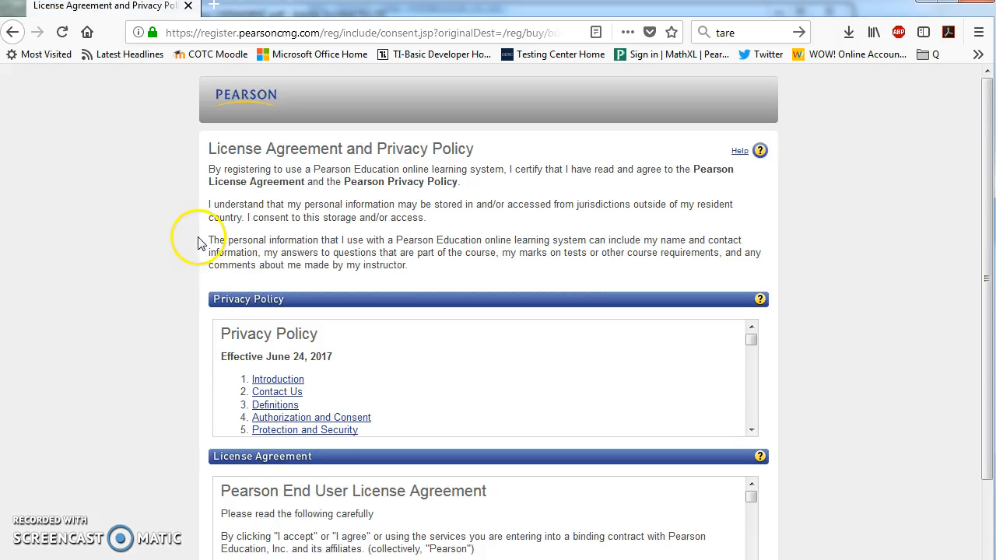
- Accept the license agreement and answer No to having a Pearson account
{"action": "scroll", "scroll_direction": "down", "scroll_amount": 3}
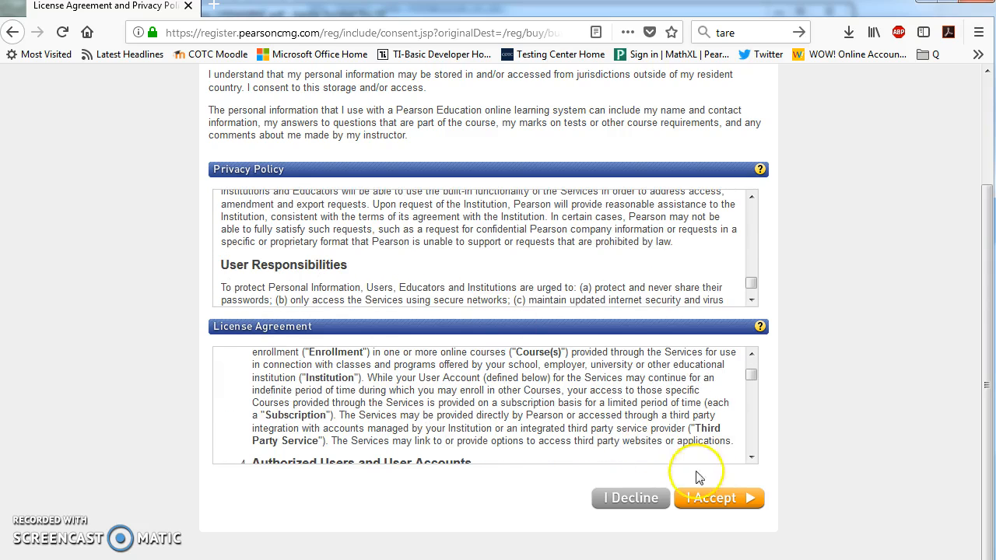
{"action": "left_click", "coordinate": [715, 498]}
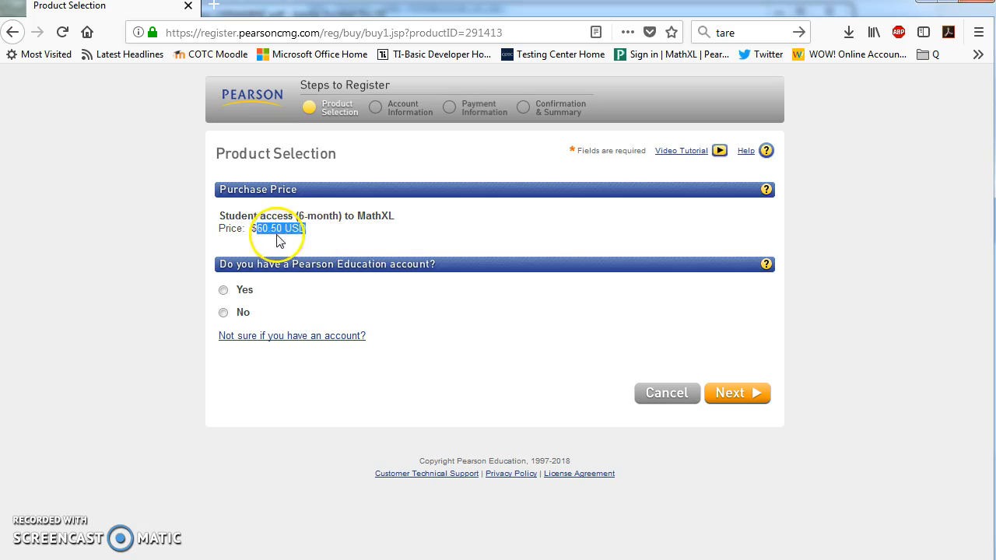
{"action": "left_click", "coordinate": [223, 290]}
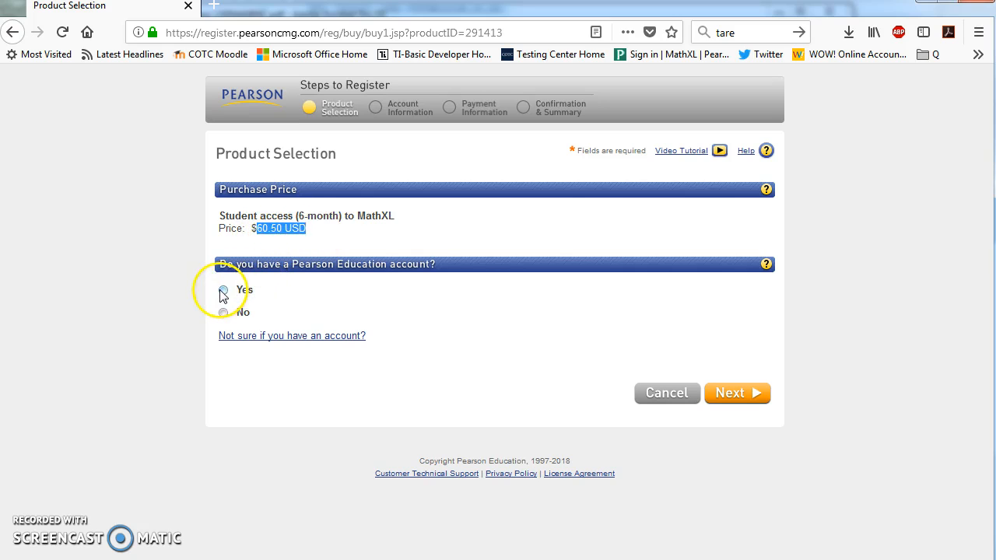
{"action": "left_click", "coordinate": [224, 289]}
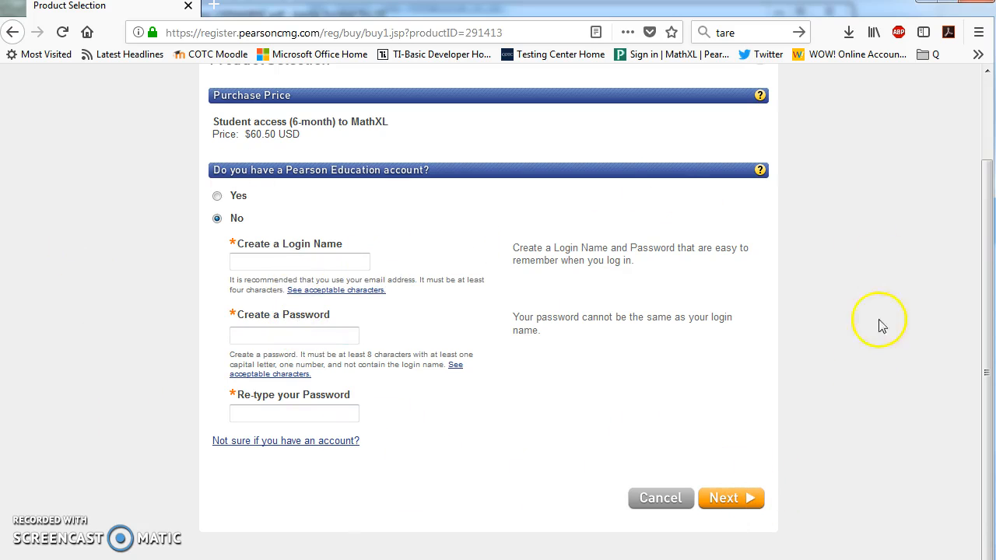
{"action": "mouse_move", "coordinate": [644, 344]}
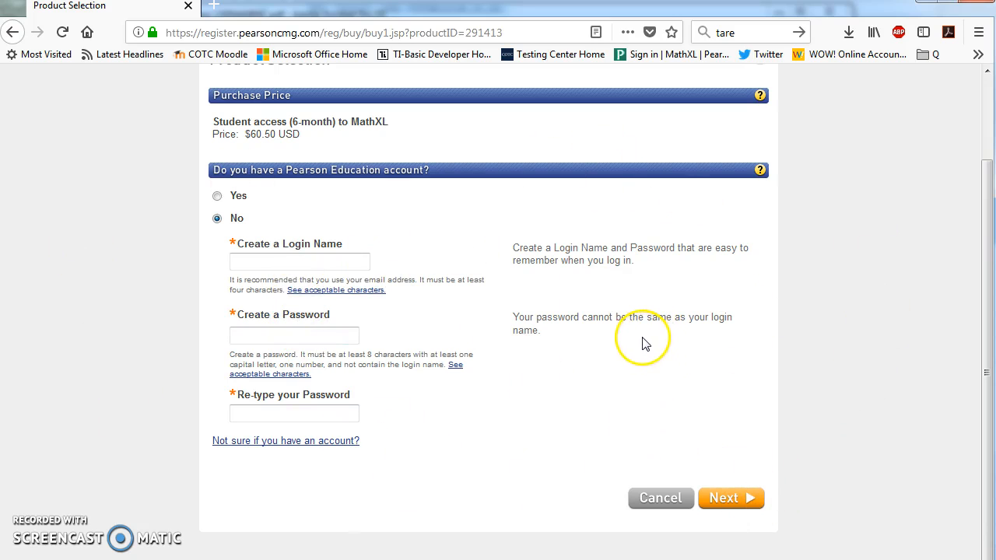
{"action": "mouse_move", "coordinate": [238, 539]}
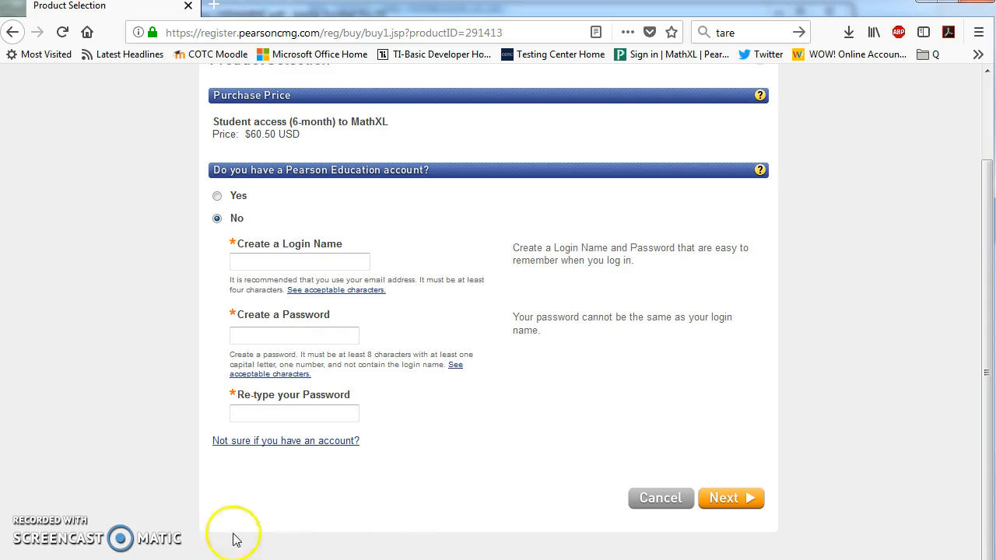
{"action": "mouse_move", "coordinate": [148, 420]}
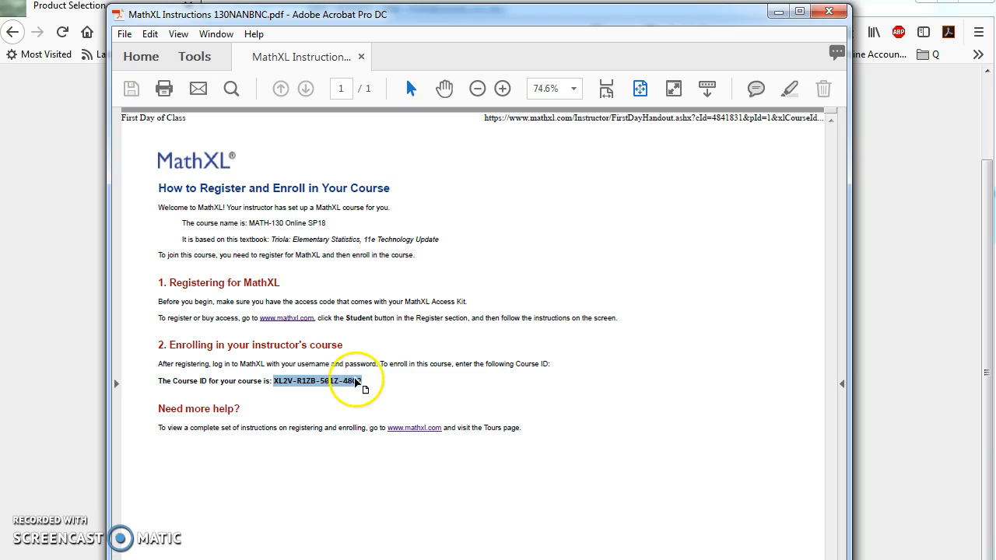
- Right-click the highlighted Course ID in the PDF to copy it
{"action": "right_click", "coordinate": [356, 381]}
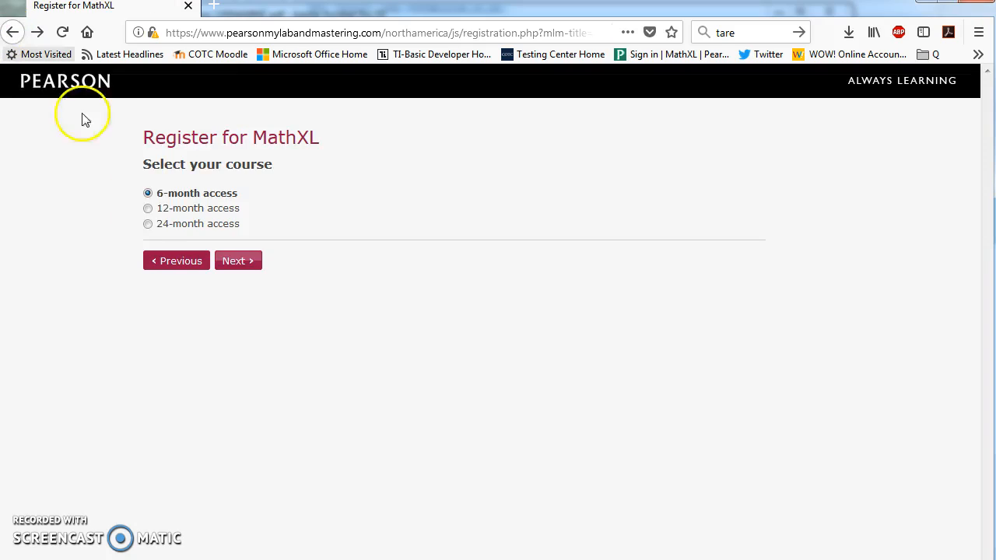
- Return to the MathXL home page and sign in with the student account
{"action": "left_click", "coordinate": [373, 32]}
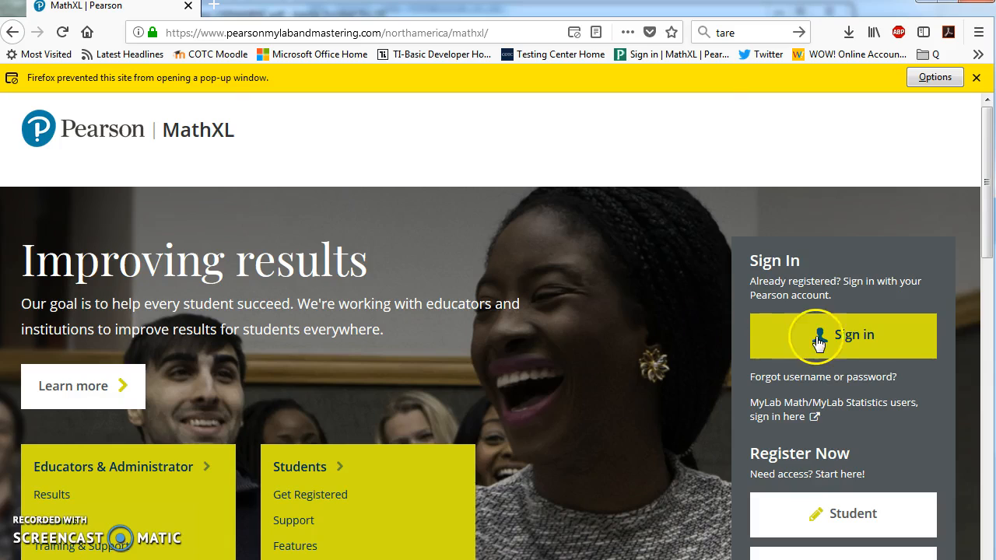
{"action": "left_click", "coordinate": [842, 335]}
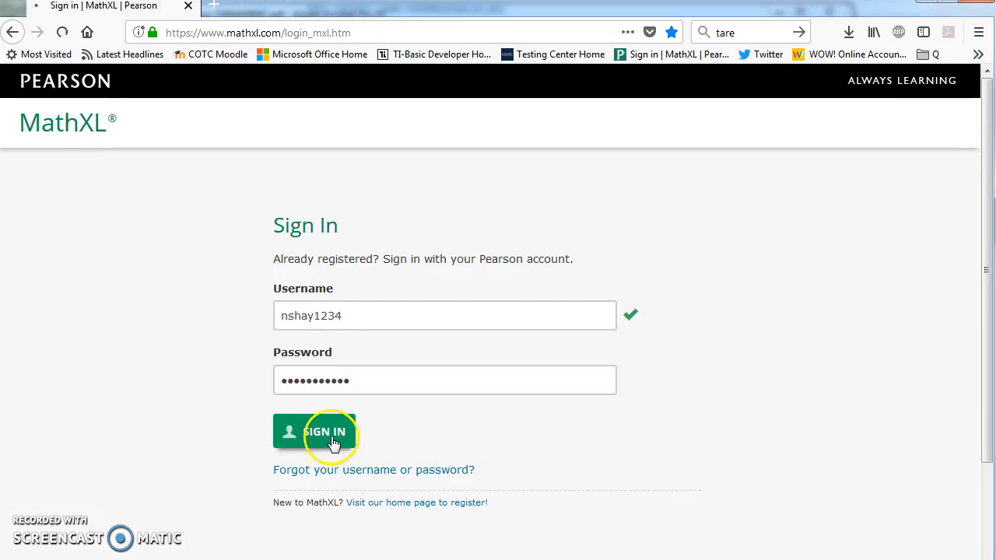
{"action": "left_click", "coordinate": [326, 432]}
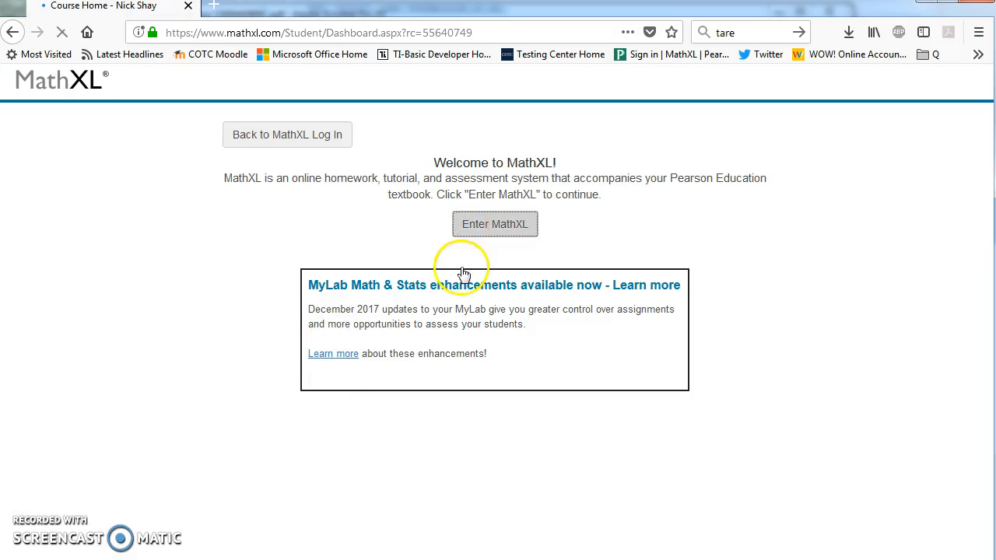
- Enter MATH-130 Online SP18 and scroll Homework and Tests down to Textbook Sections
{"action": "left_click", "coordinate": [495, 224]}
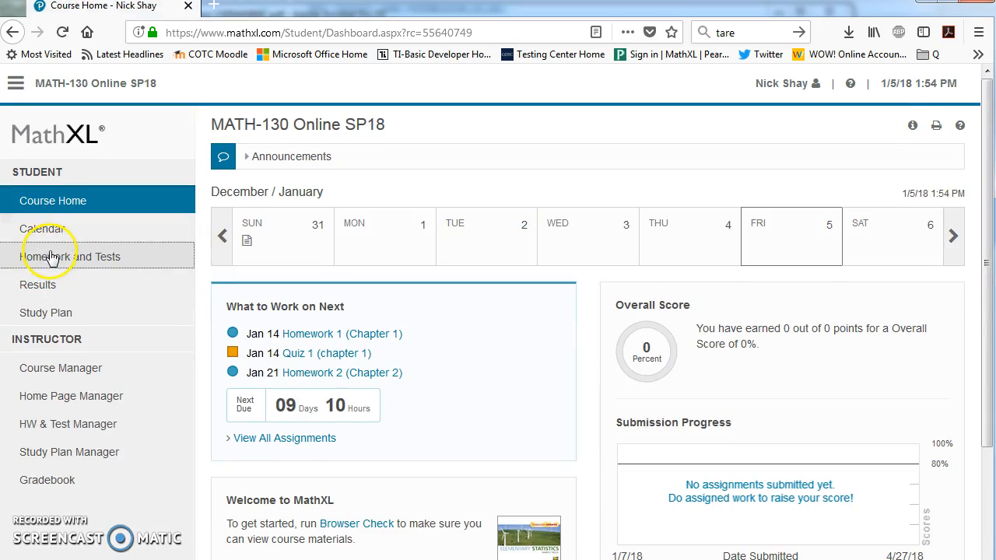
{"action": "left_click", "coordinate": [70, 256]}
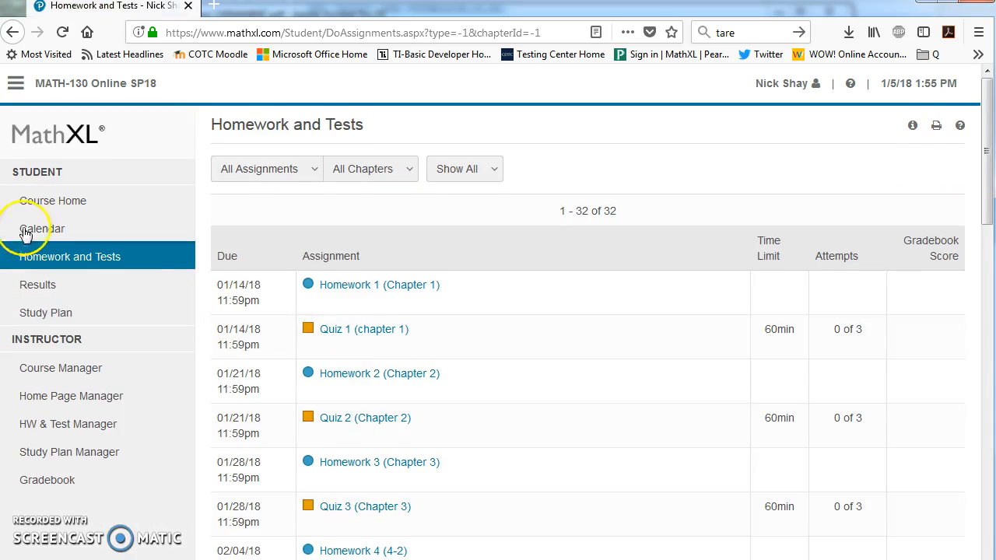
{"action": "left_click", "coordinate": [52, 201]}
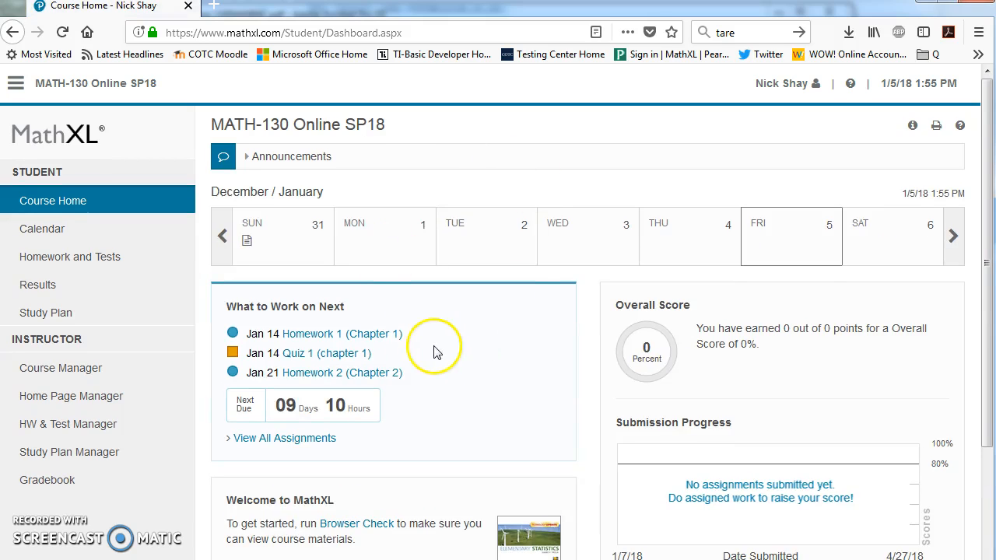
{"action": "left_click", "coordinate": [69, 256]}
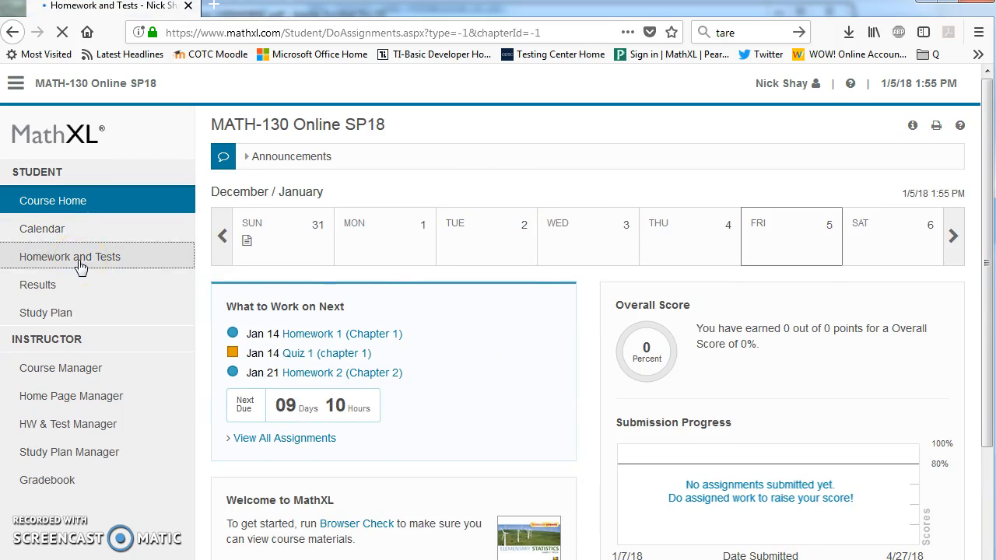
{"action": "left_click", "coordinate": [70, 256]}
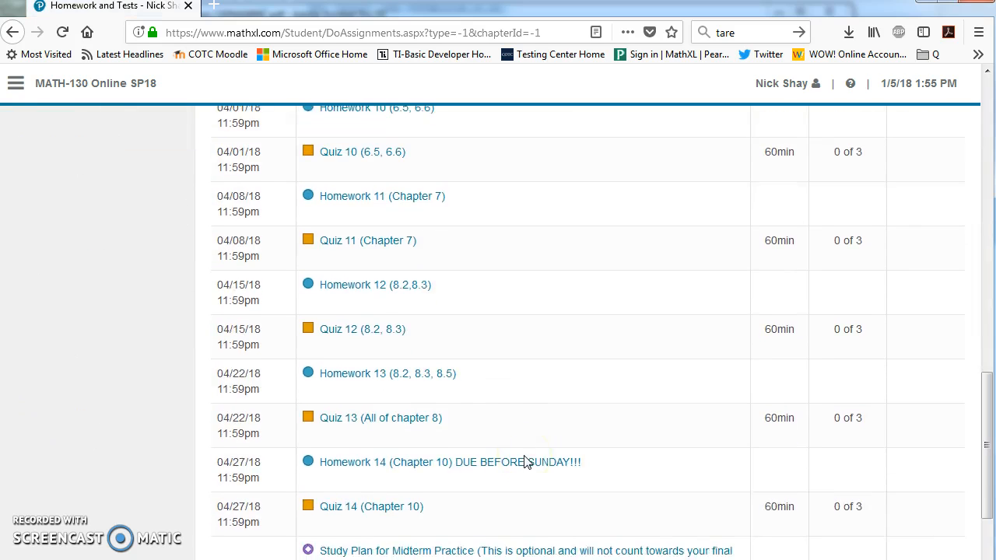
{"action": "scroll", "scroll_direction": "down", "scroll_amount": 3}
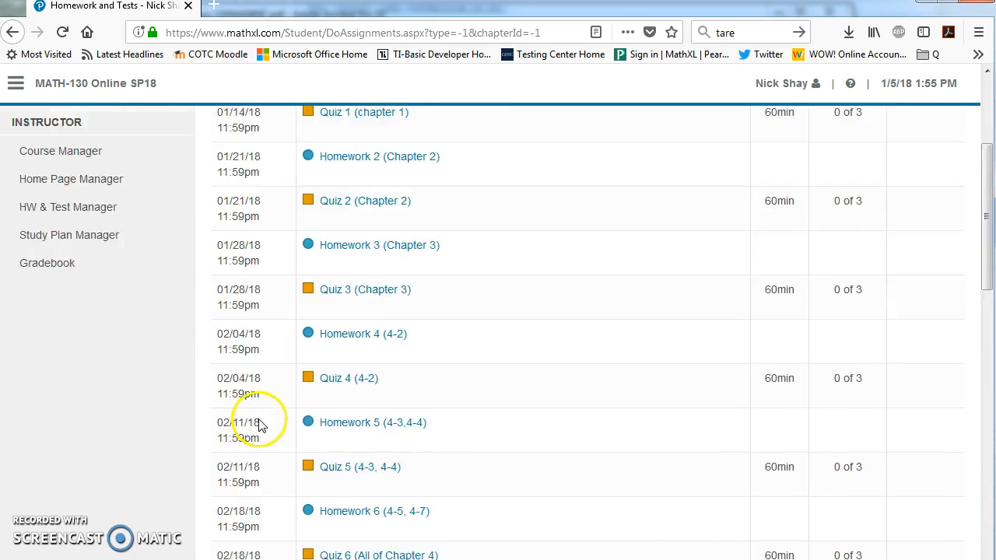
{"action": "scroll", "scroll_direction": "down", "scroll_amount": 3}
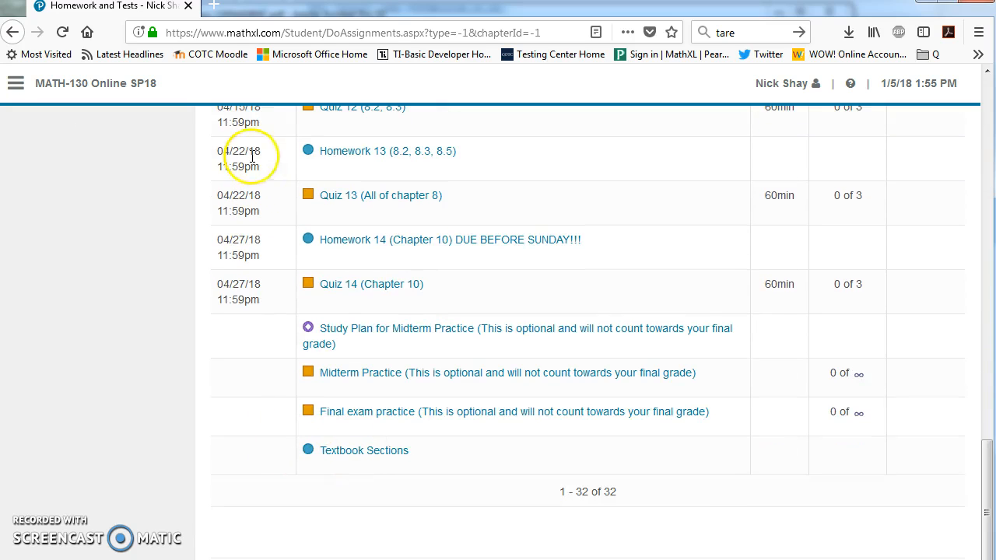
{"action": "mouse_move", "coordinate": [220, 7]}
{"action": "type", "text": "moo"}
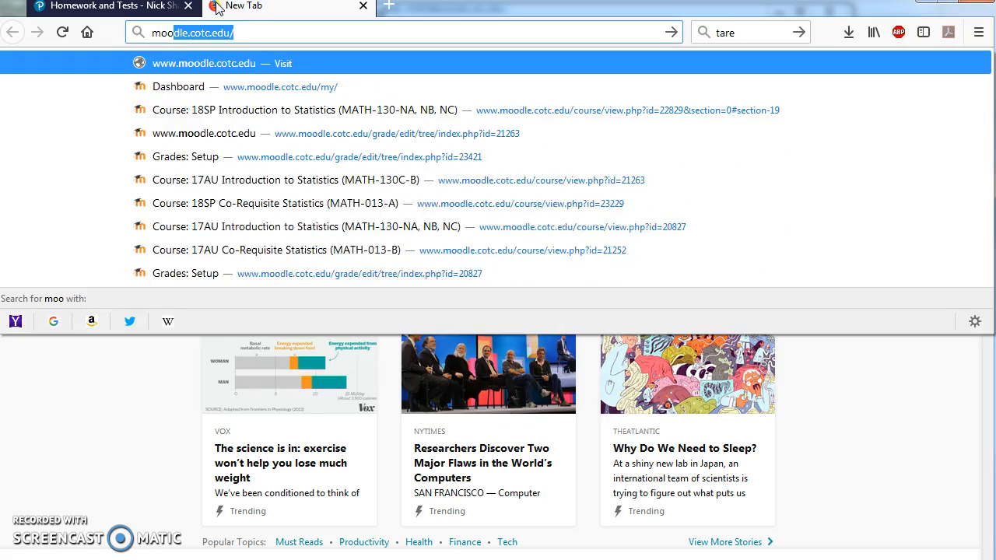
- Browse Moodle's 18SP Introduction to Statistics Coursework, then return to the MathXL tab
{"action": "left_click", "coordinate": [178, 86]}
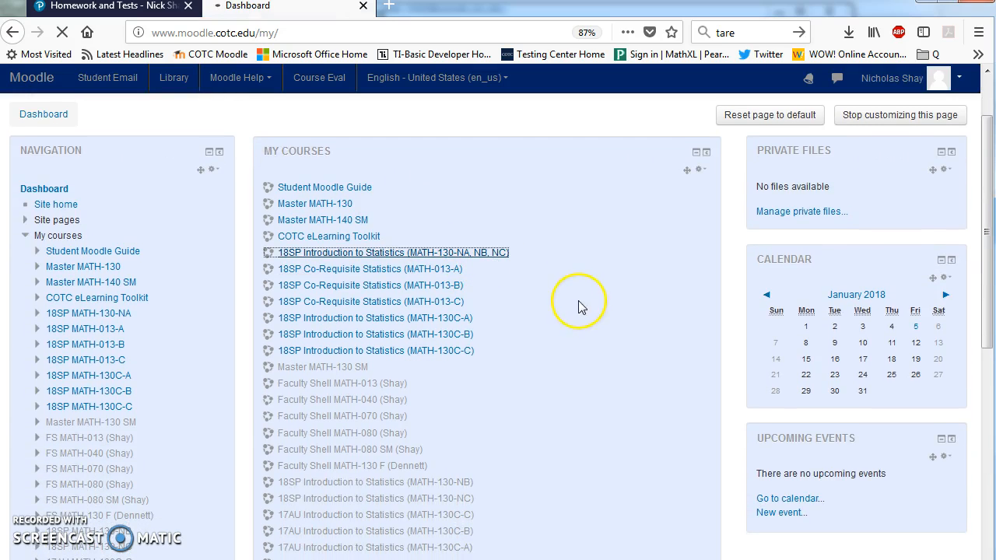
{"action": "left_click", "coordinate": [392, 252]}
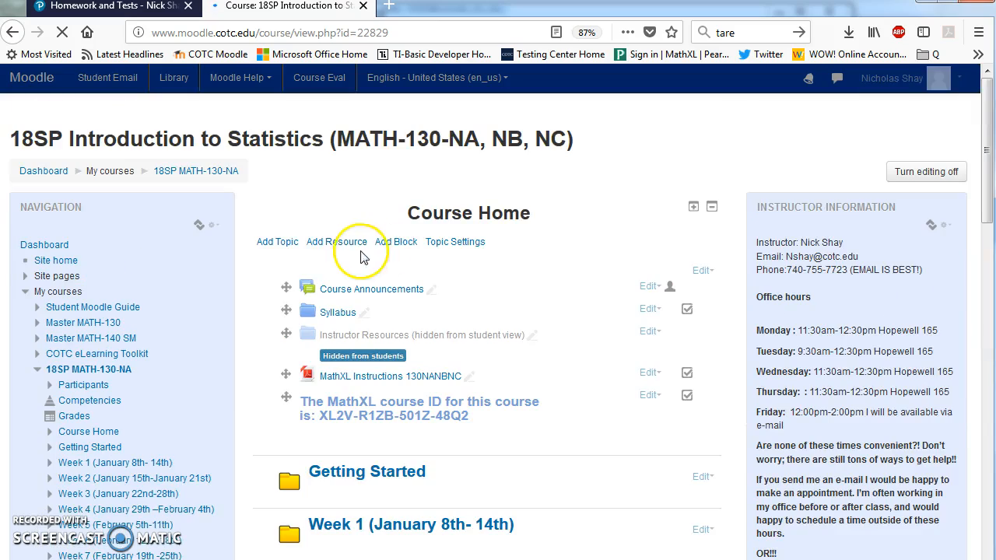
{"action": "scroll", "scroll_direction": "down", "scroll_amount": 3}
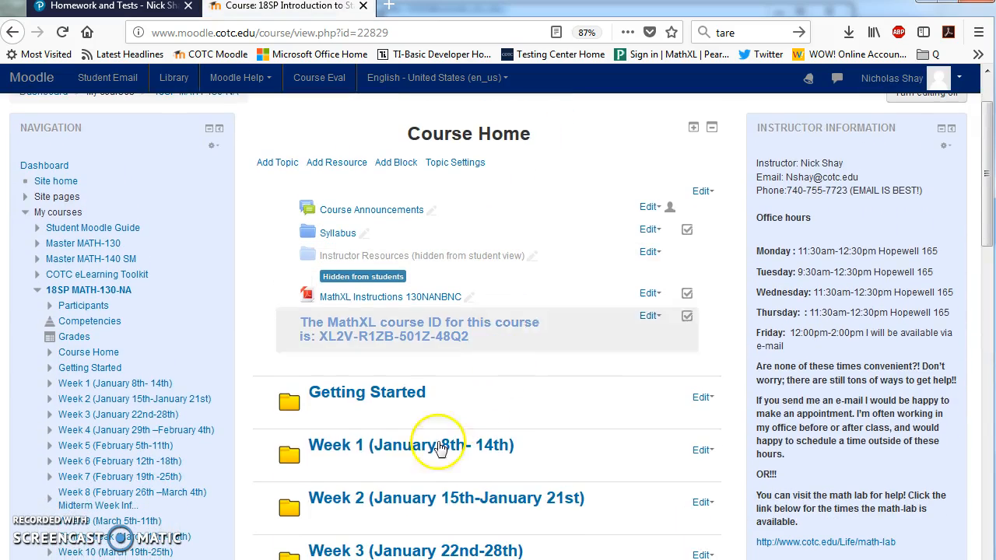
{"action": "left_click", "coordinate": [410, 444]}
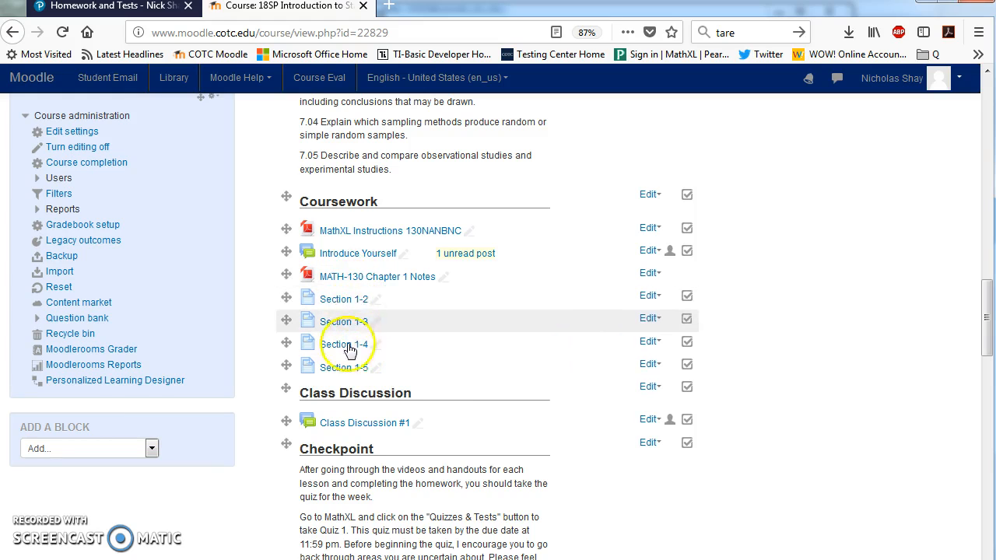
{"action": "mouse_move", "coordinate": [327, 374]}
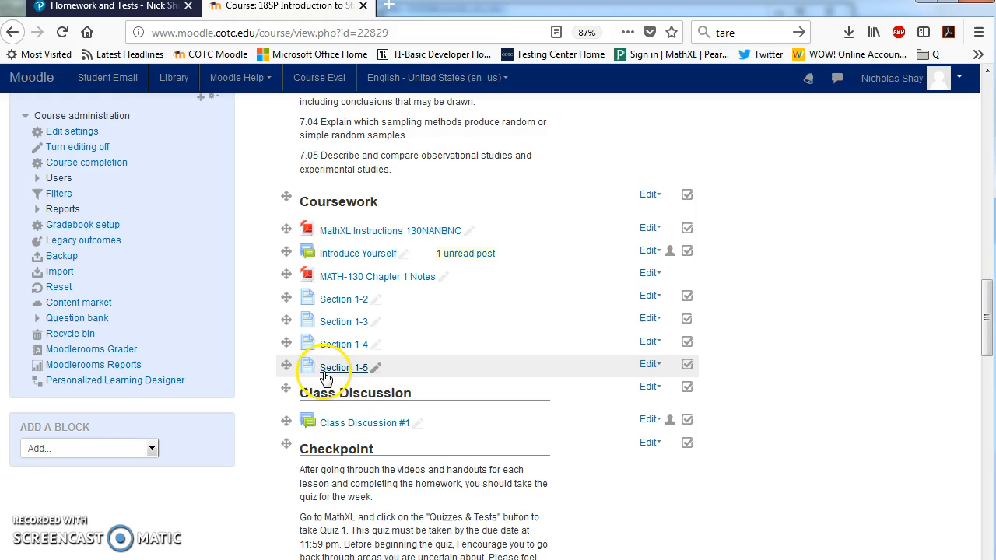
{"action": "mouse_move", "coordinate": [317, 303]}
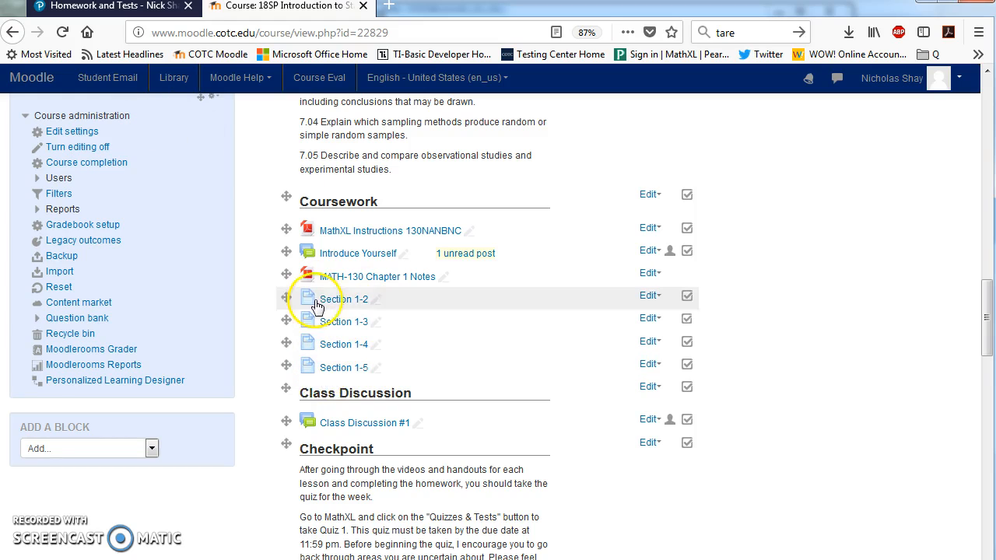
{"action": "mouse_move", "coordinate": [342, 280]}
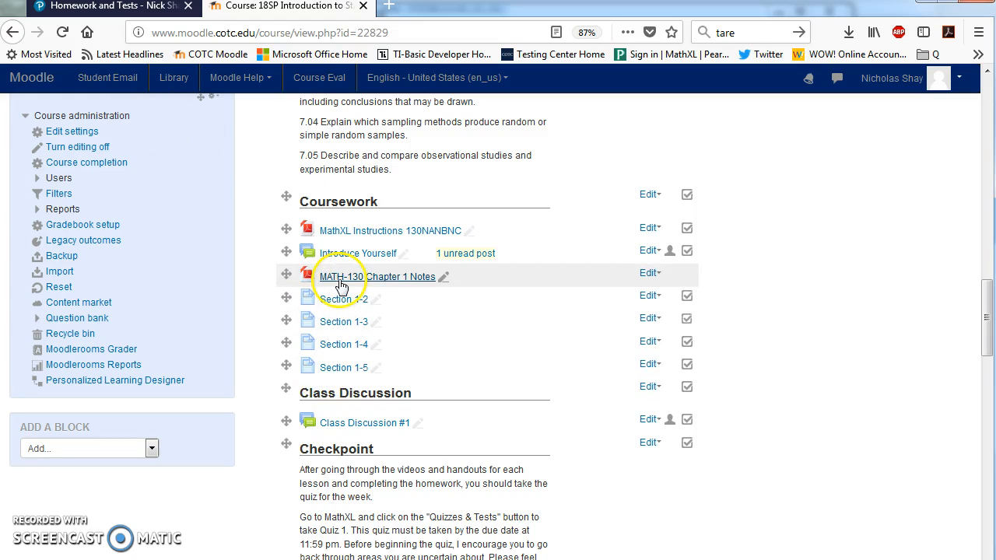
{"action": "left_click", "coordinate": [109, 6]}
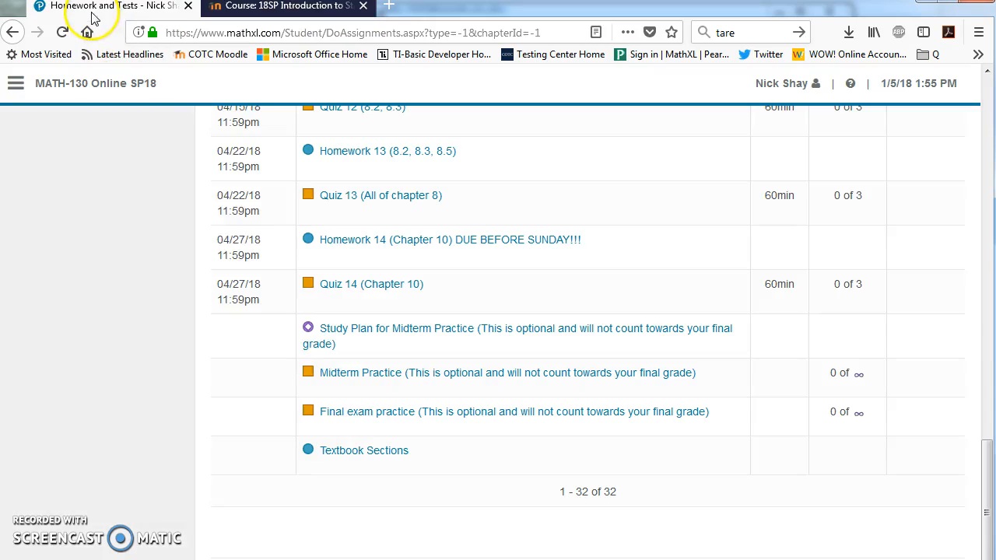
{"action": "mouse_move", "coordinate": [358, 457]}
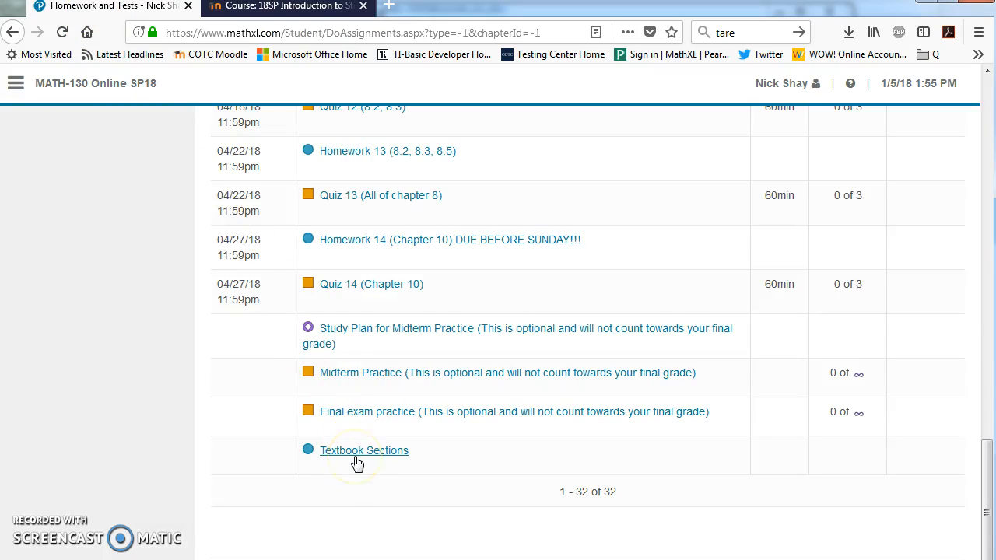